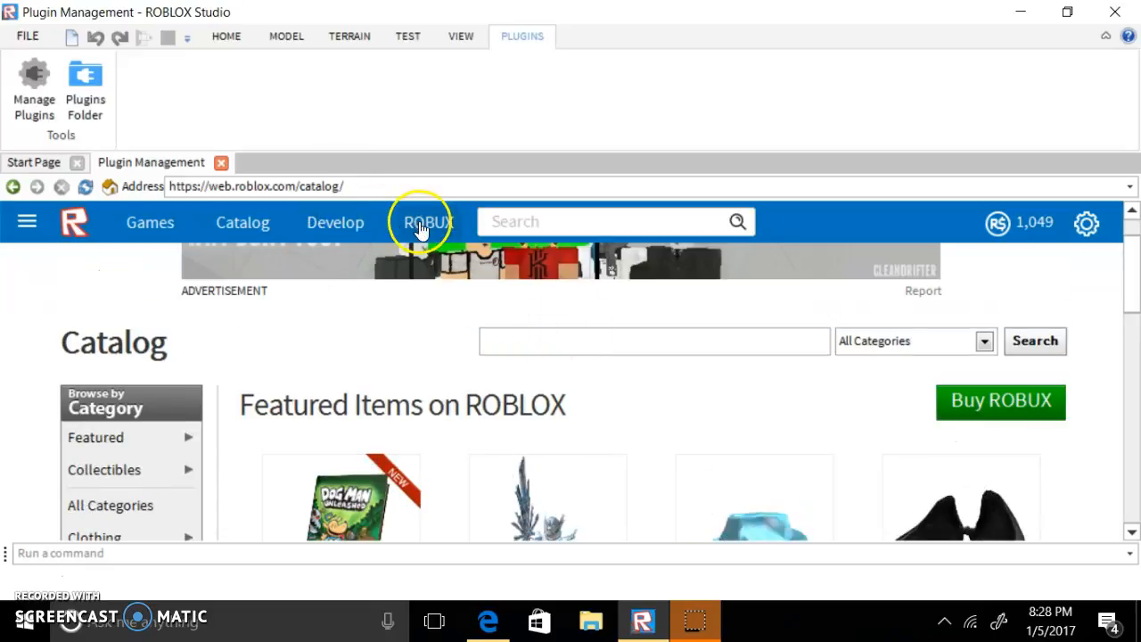
Go to the Buy ROBUX page from the site's top navigation and review the package prices
{"action": "left_click", "coordinate": [428, 221]}
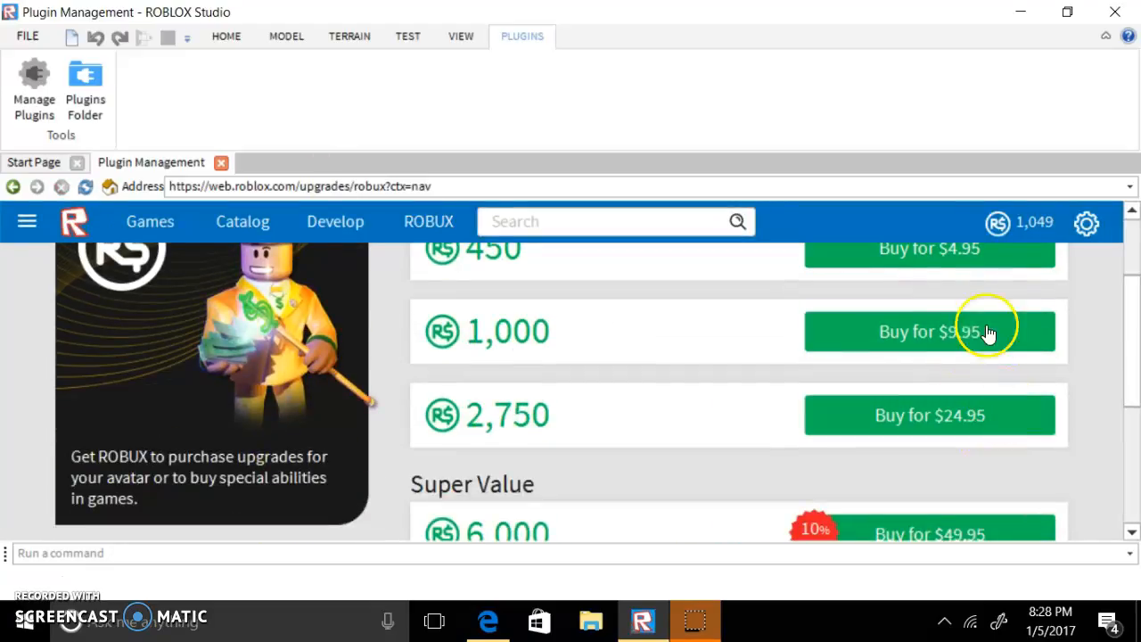
{"action": "scroll", "scroll_direction": "down", "scroll_amount": 3}
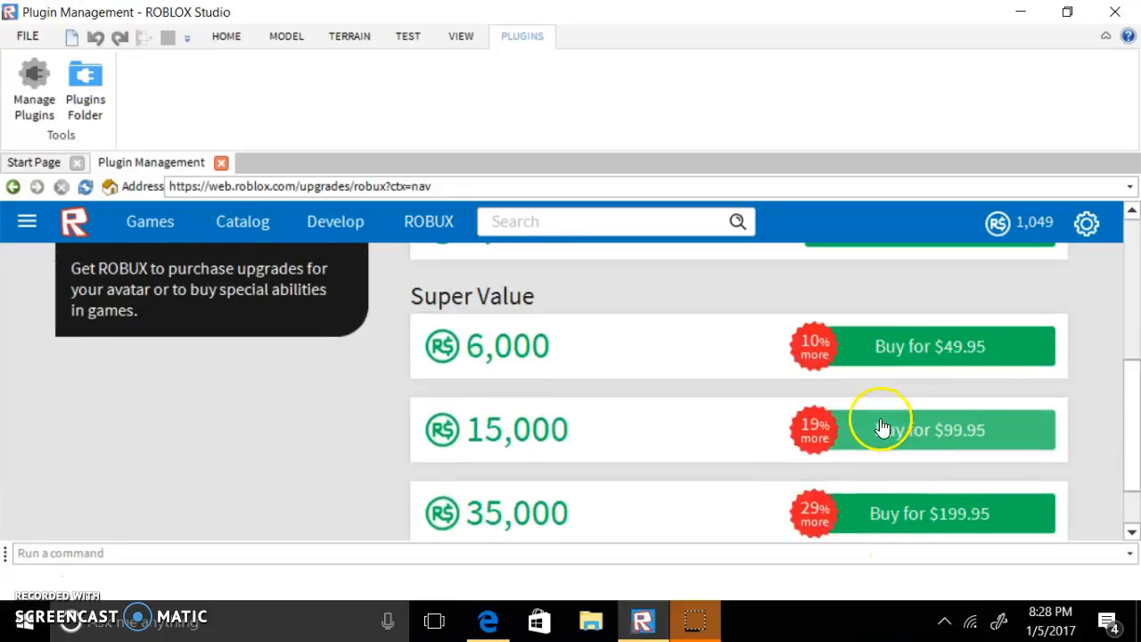
{"action": "scroll", "scroll_direction": "up", "scroll_amount": 3}
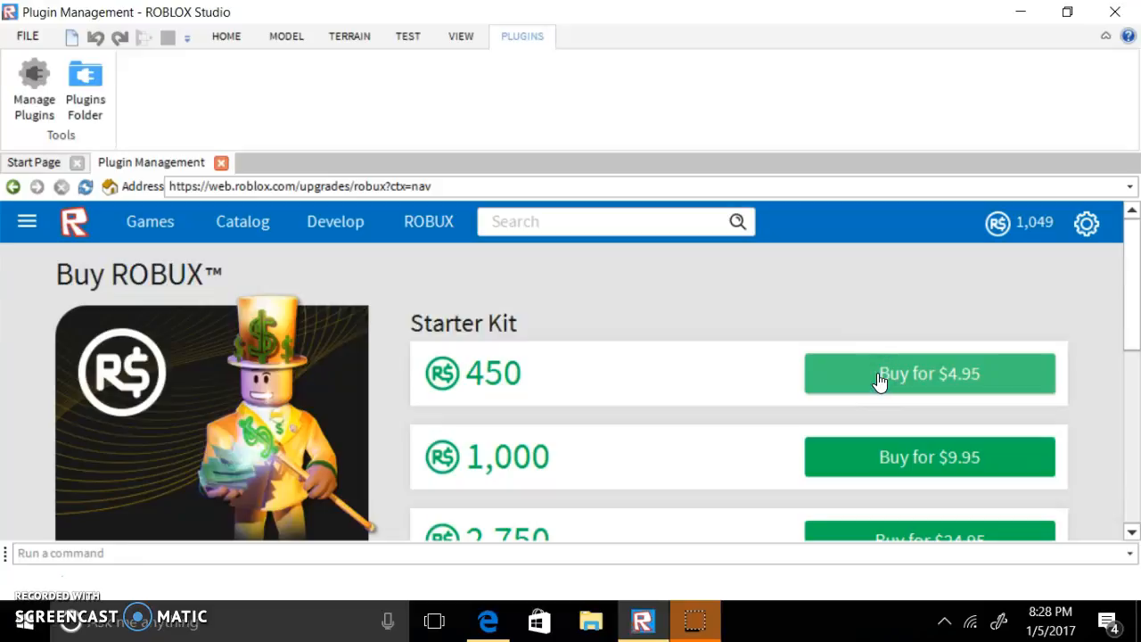
{"action": "mouse_move", "coordinate": [1015, 240]}
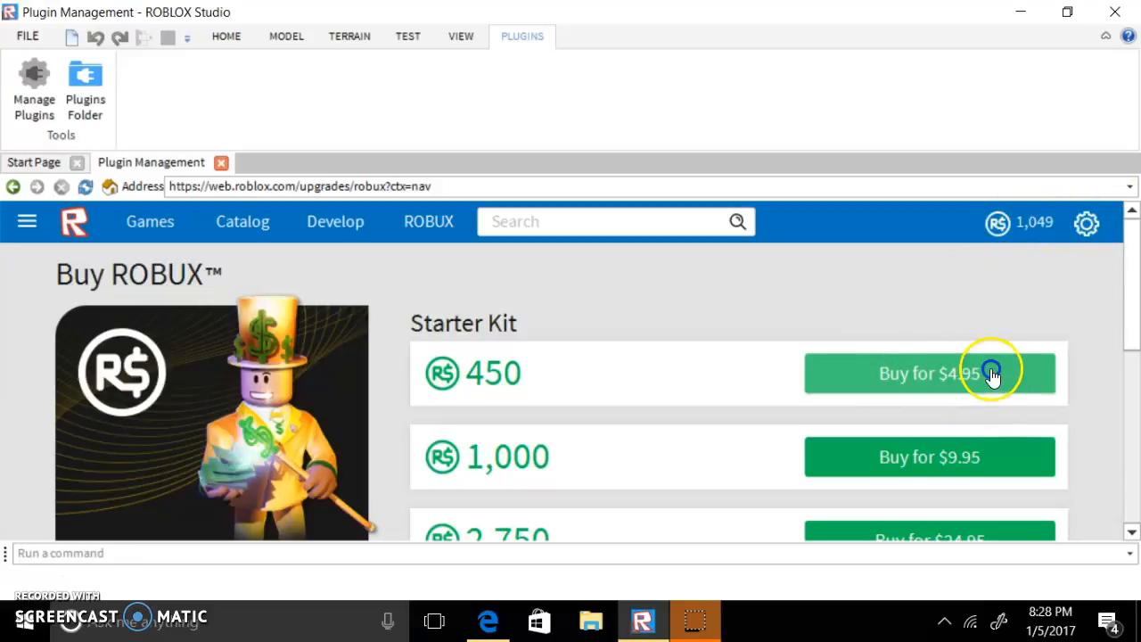
Choose the 450 ROBUX pack for $4.95 and pay by redeeming a ROBLOX card
{"action": "left_click", "coordinate": [931, 373]}
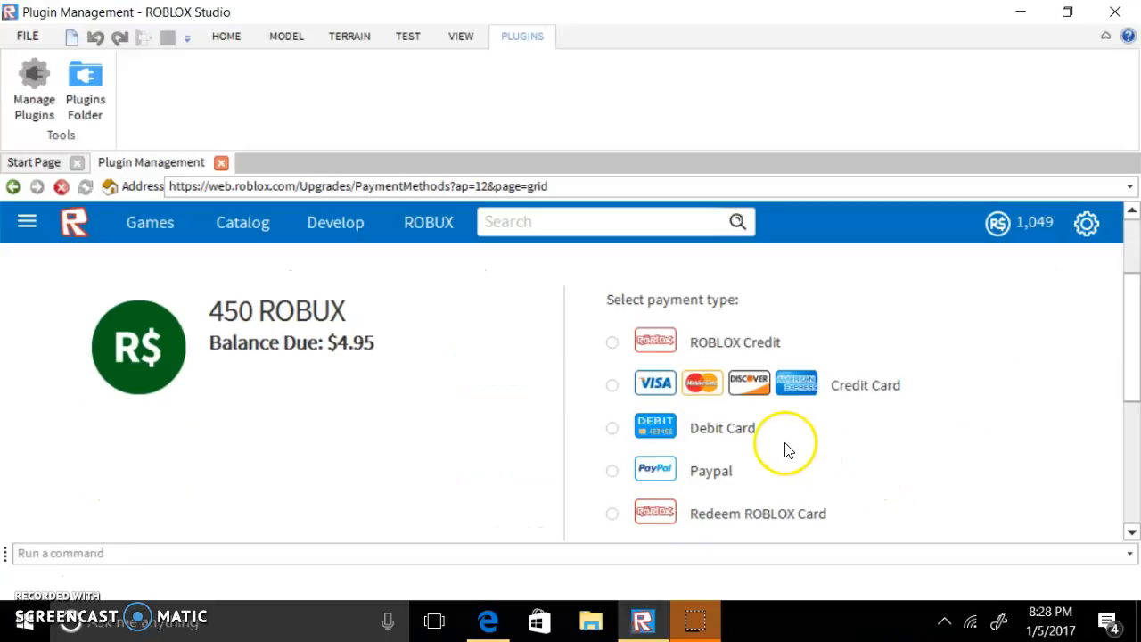
{"action": "mouse_move", "coordinate": [668, 446]}
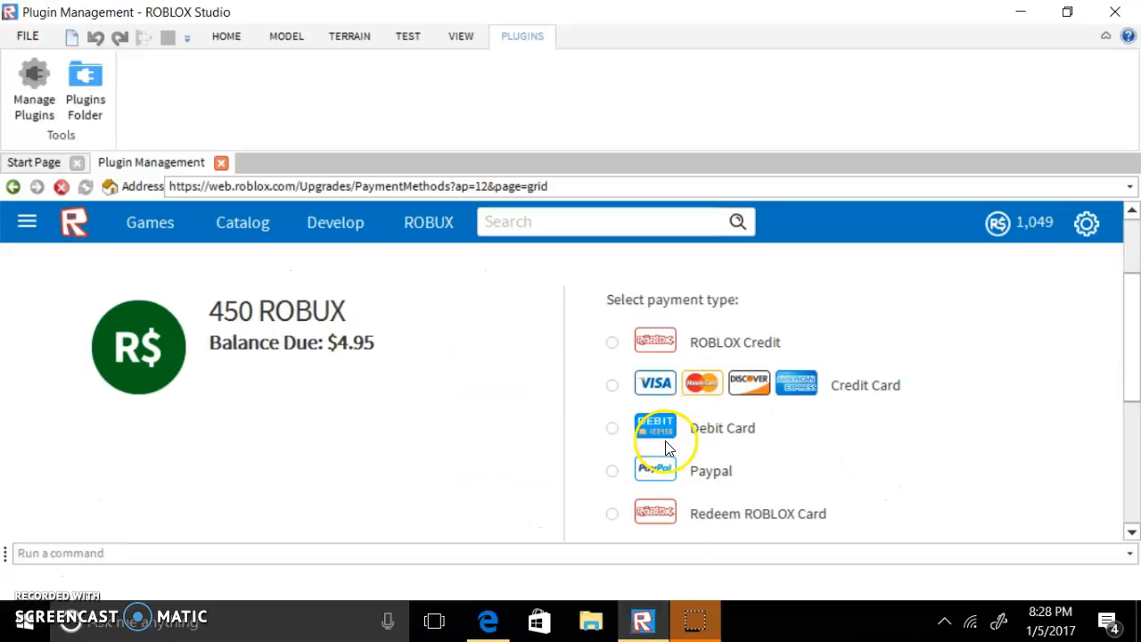
{"action": "mouse_move", "coordinate": [613, 347]}
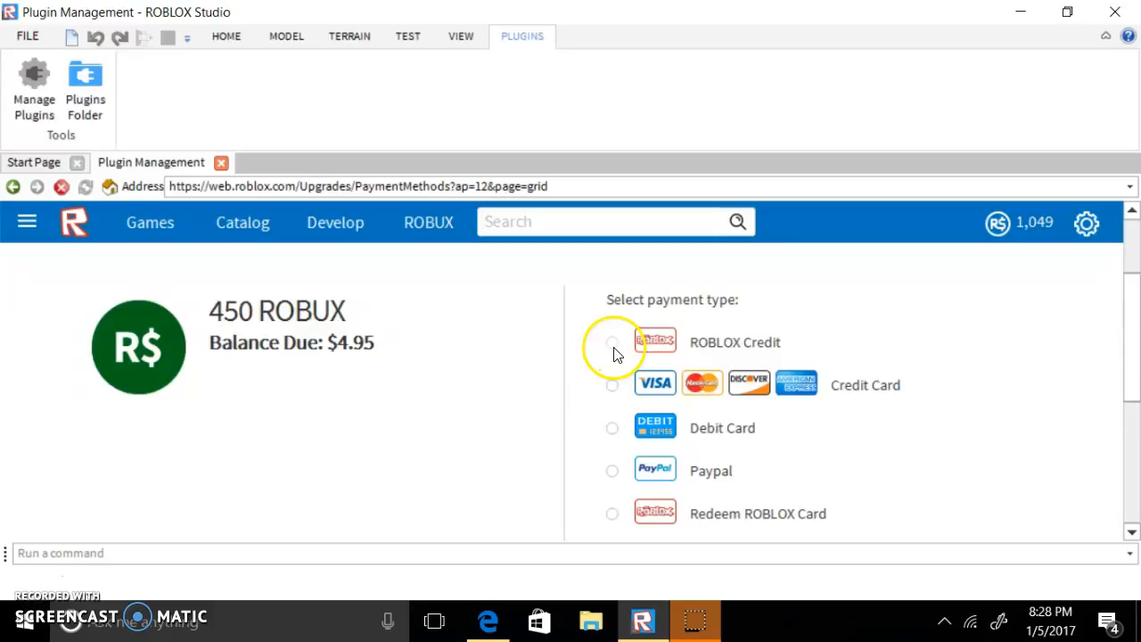
{"action": "mouse_move", "coordinate": [642, 510]}
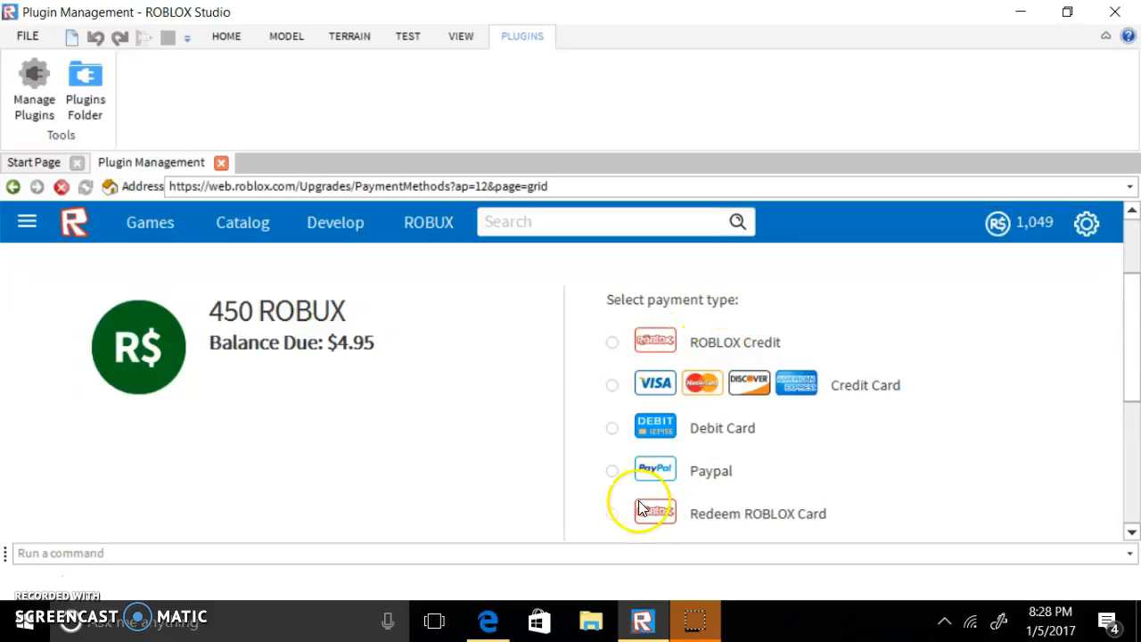
{"action": "scroll", "scroll_direction": "down", "scroll_amount": 3}
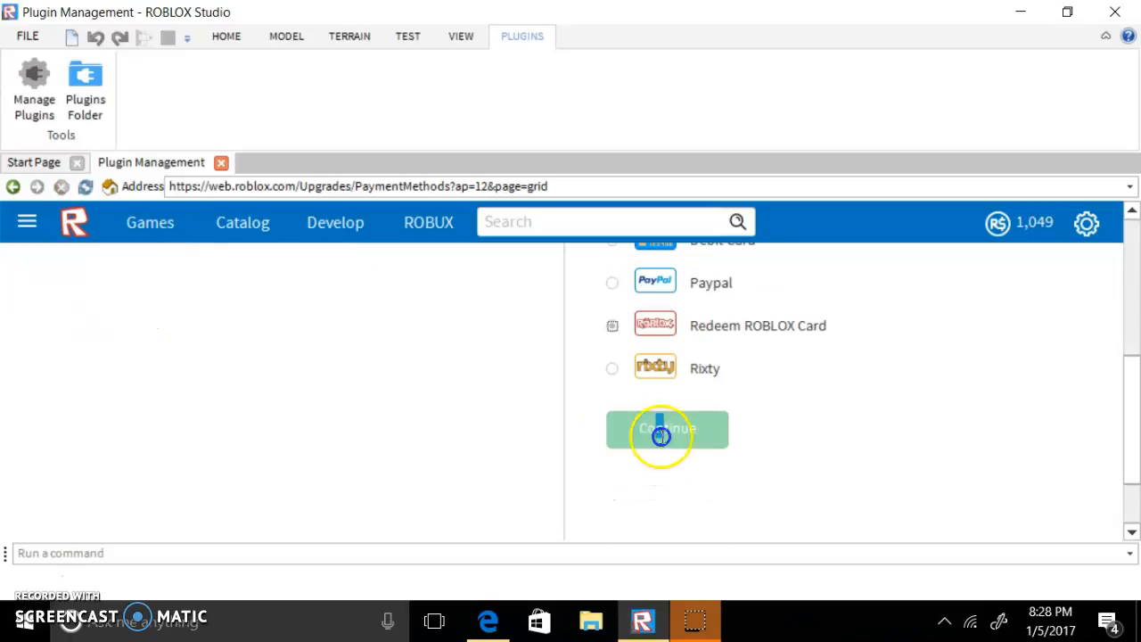
Continue to card redemption, enter the PIN and reach the order summary: $9.65 credit, $4.70 balance
{"action": "left_click", "coordinate": [667, 428]}
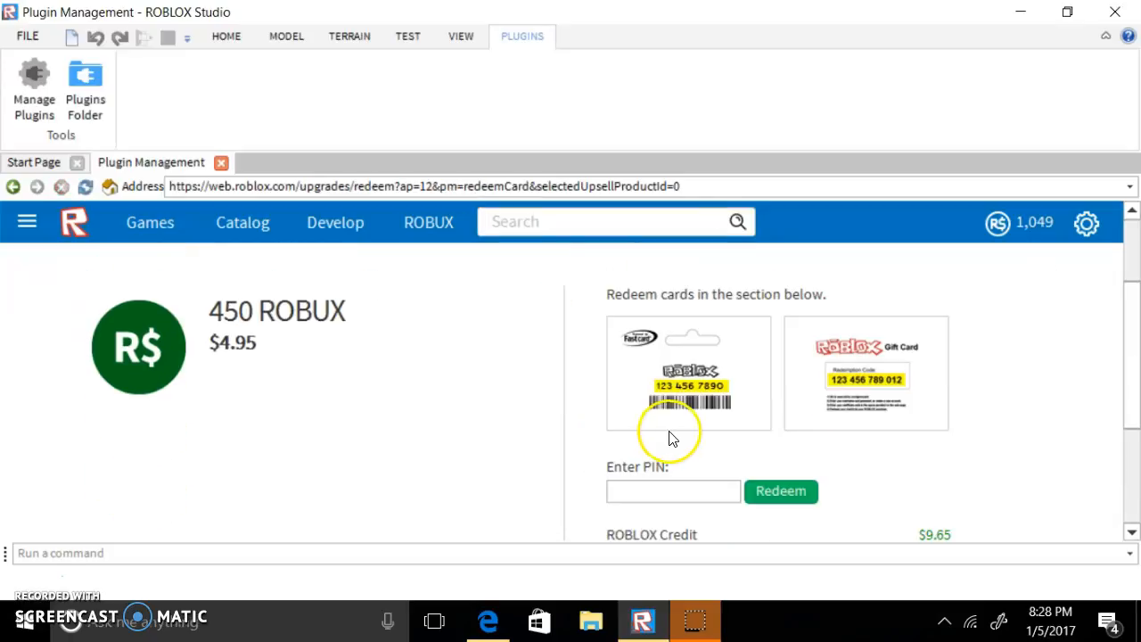
{"action": "type", "text": "22"}
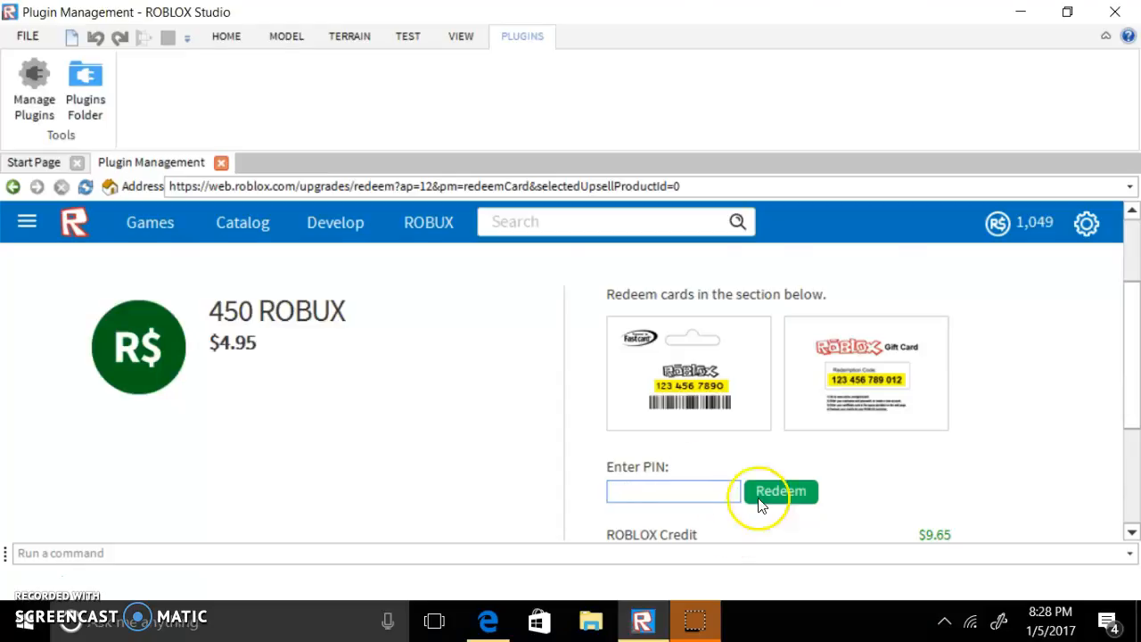
{"action": "scroll", "scroll_direction": "down", "scroll_amount": 3}
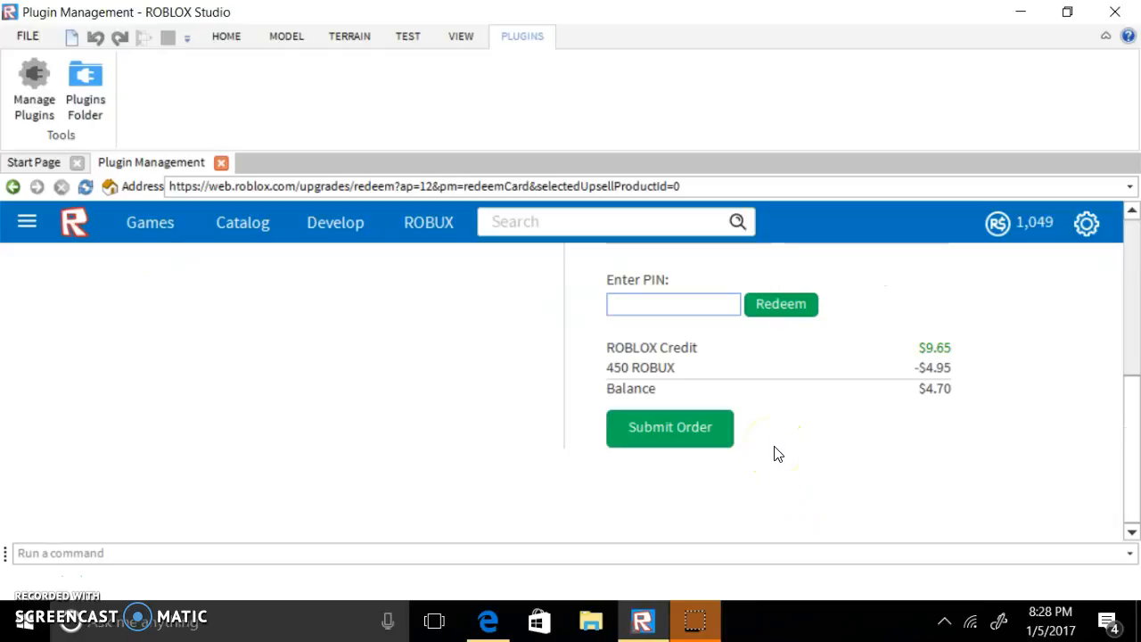
{"action": "left_click", "coordinate": [675, 303]}
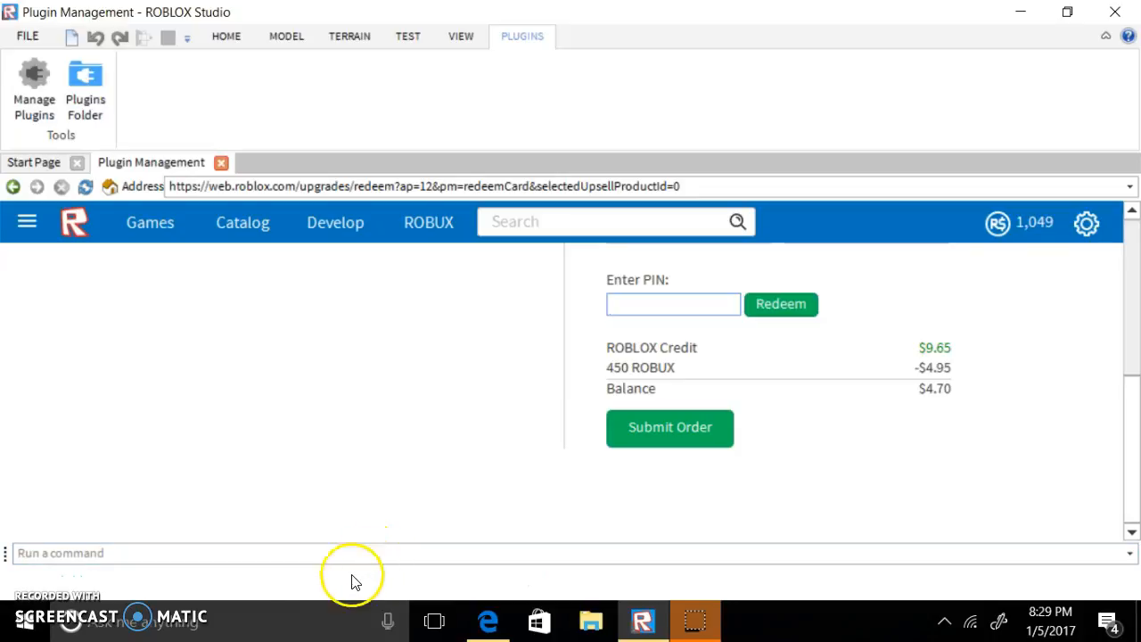
{"action": "mouse_move", "coordinate": [482, 460]}
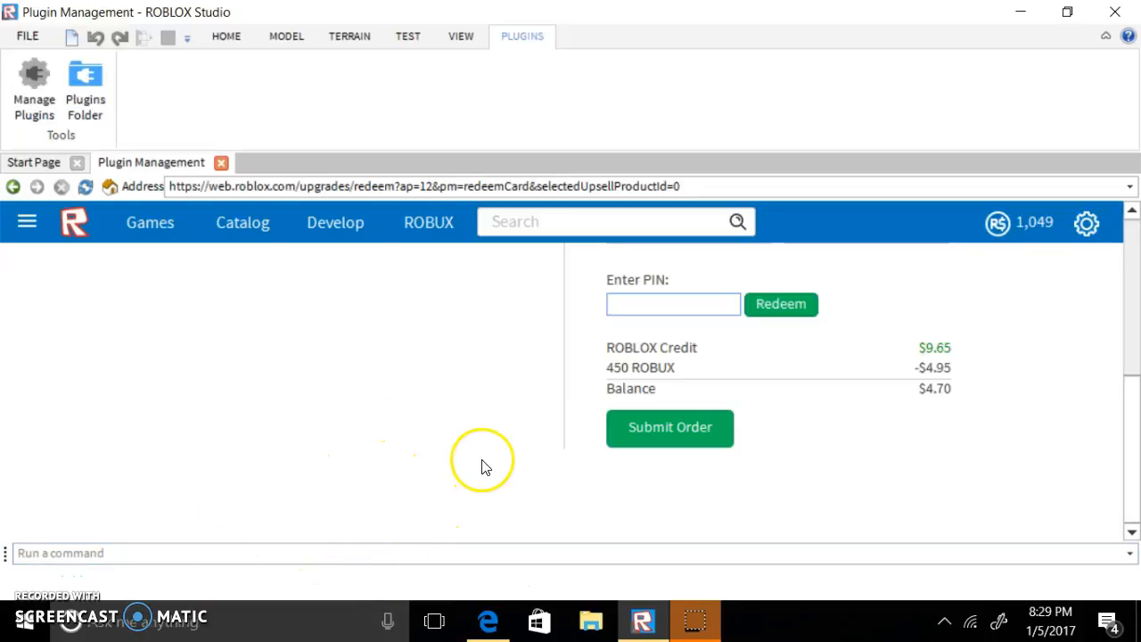
{"action": "mouse_move", "coordinate": [25, 580]}
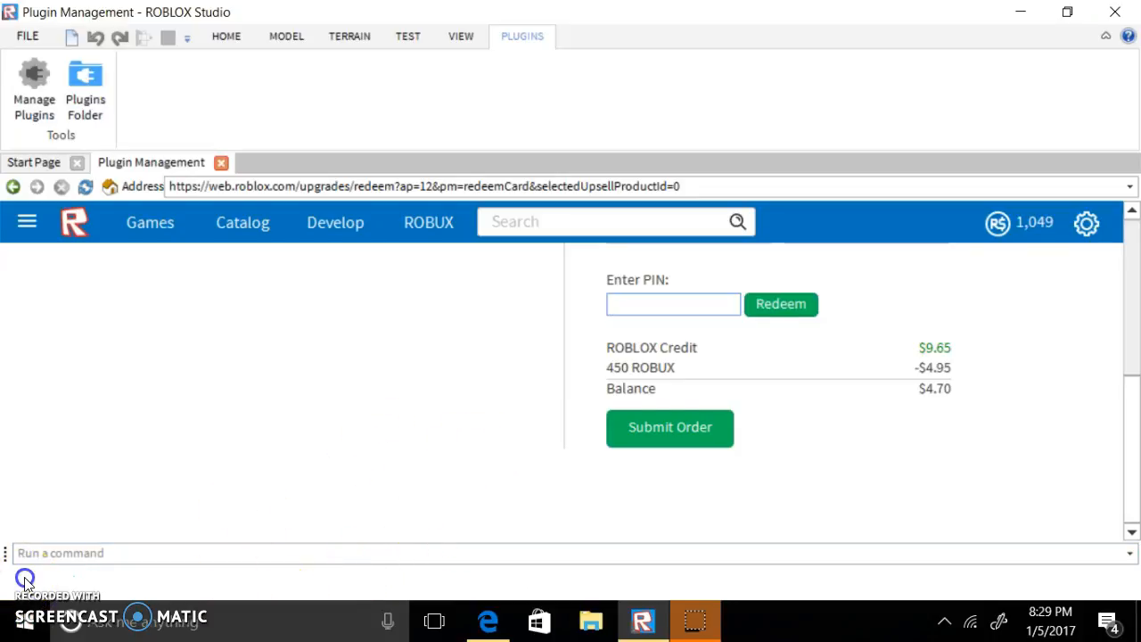
Submit the order for a 1,499 Robux balance and browse the Games page down to Top Rated
{"action": "left_click", "coordinate": [150, 222]}
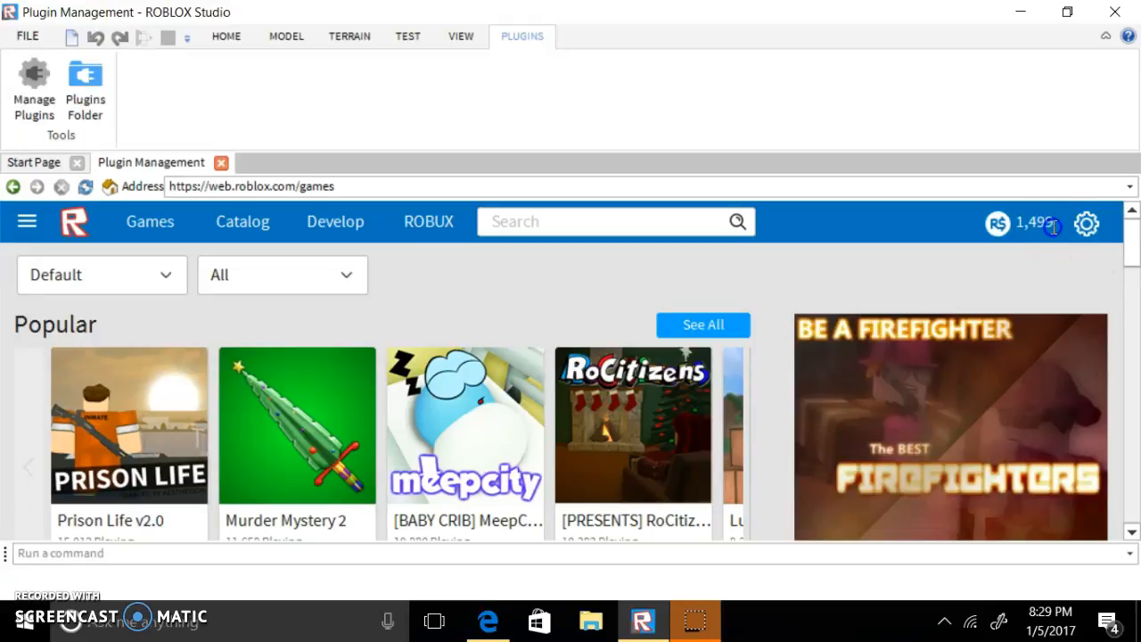
{"action": "mouse_move", "coordinate": [995, 299]}
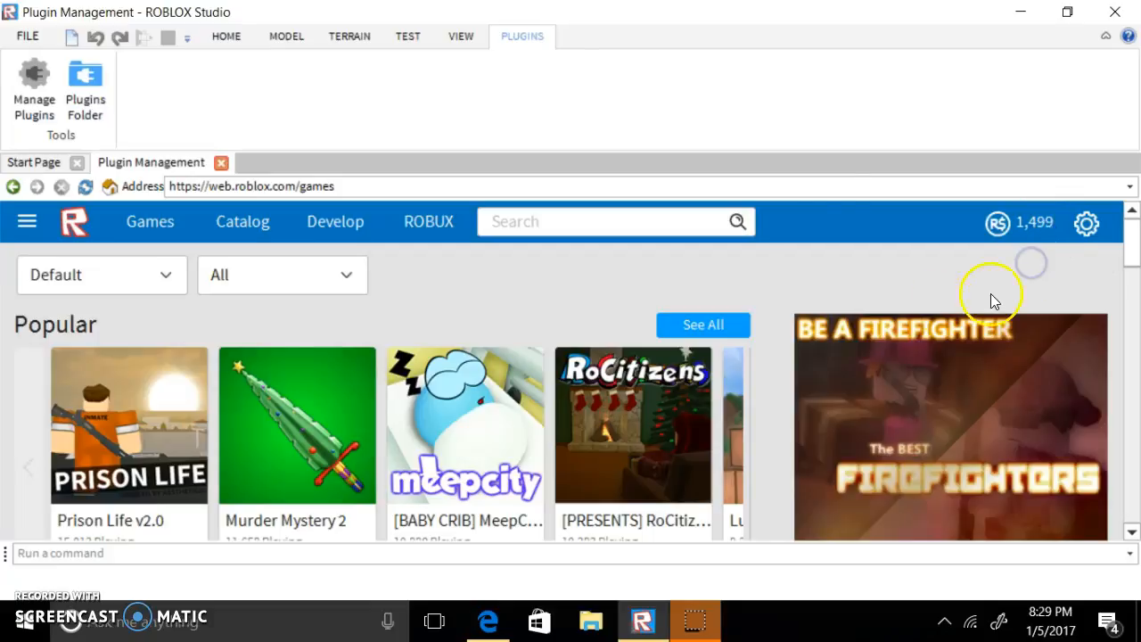
{"action": "scroll", "scroll_direction": "down", "scroll_amount": 3}
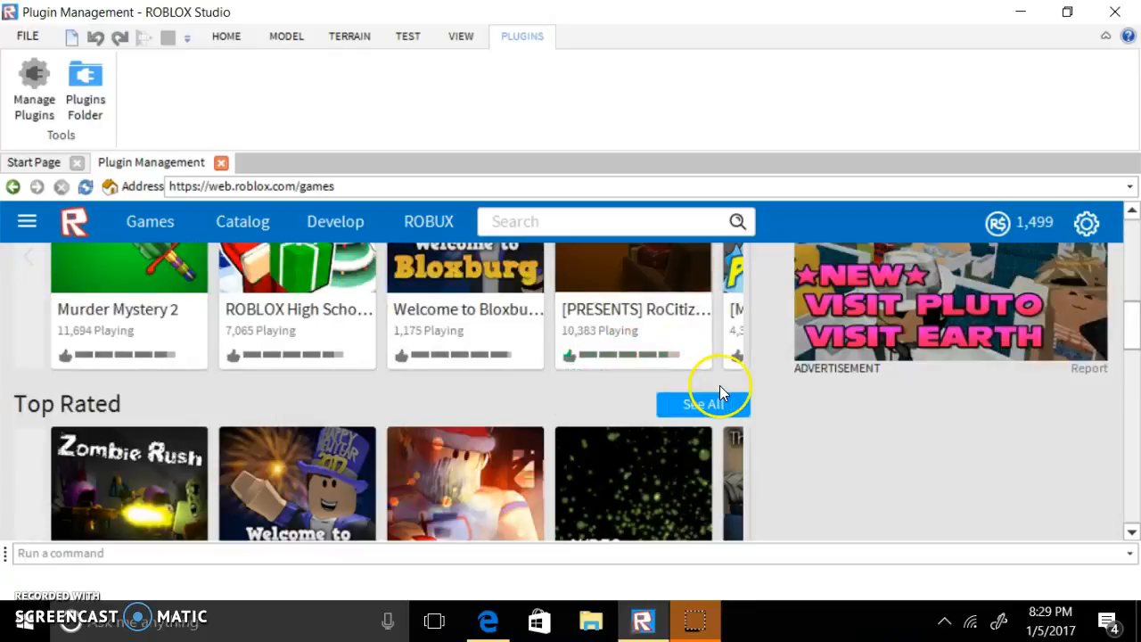
{"action": "scroll", "scroll_direction": "down", "scroll_amount": 3}
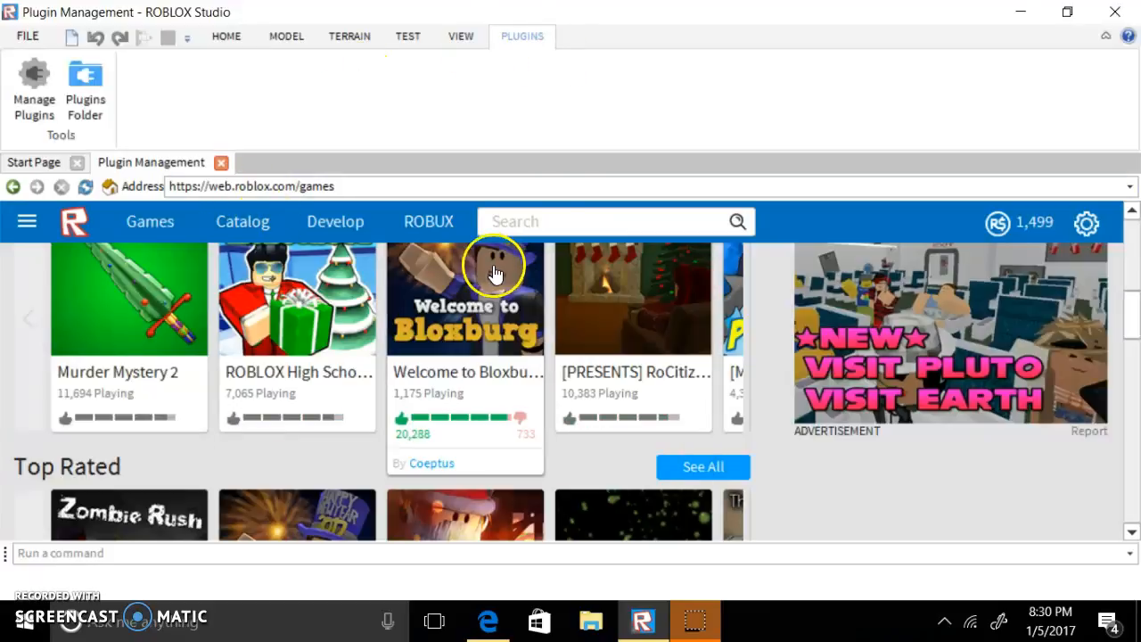
{"action": "mouse_move", "coordinate": [1002, 360]}
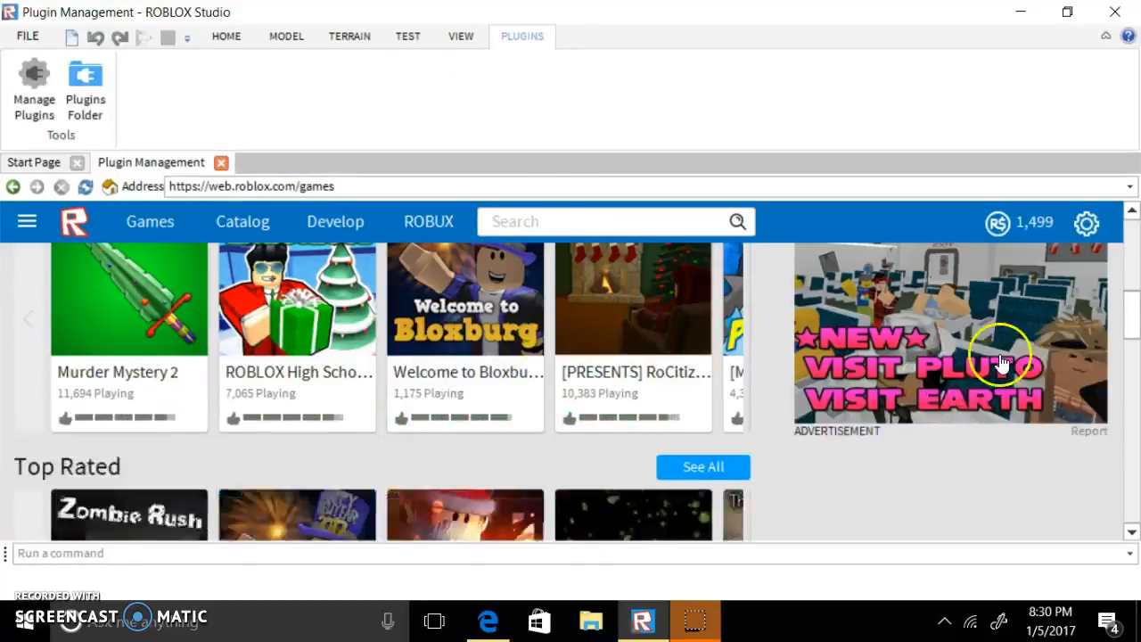
{"action": "scroll", "scroll_direction": "down", "scroll_amount": 3}
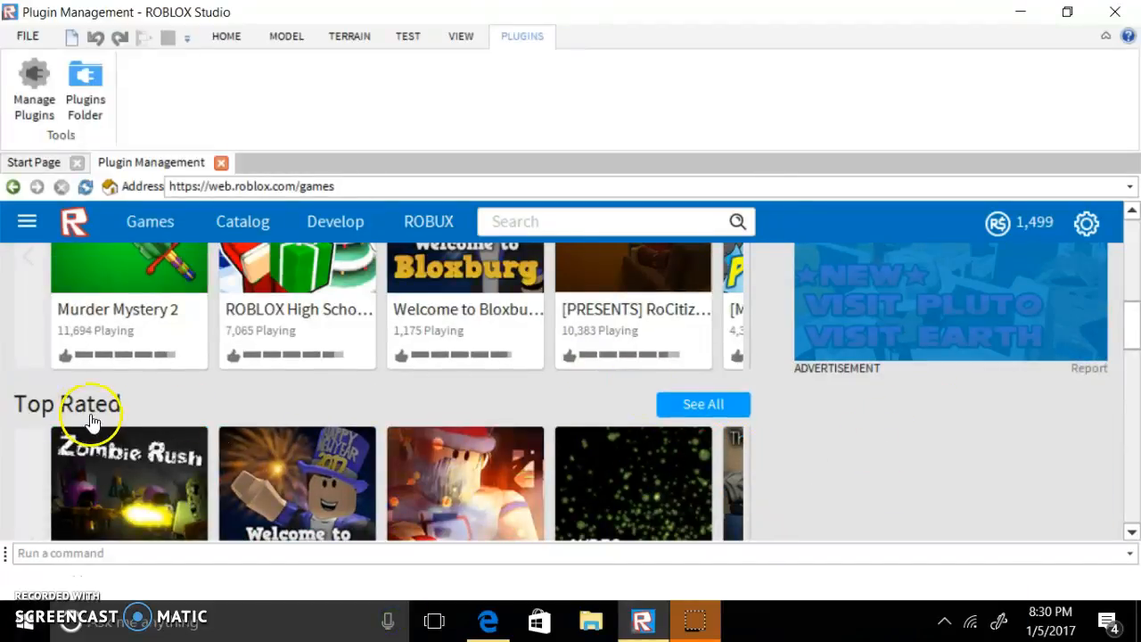
{"action": "scroll", "scroll_direction": "down", "scroll_amount": 3}
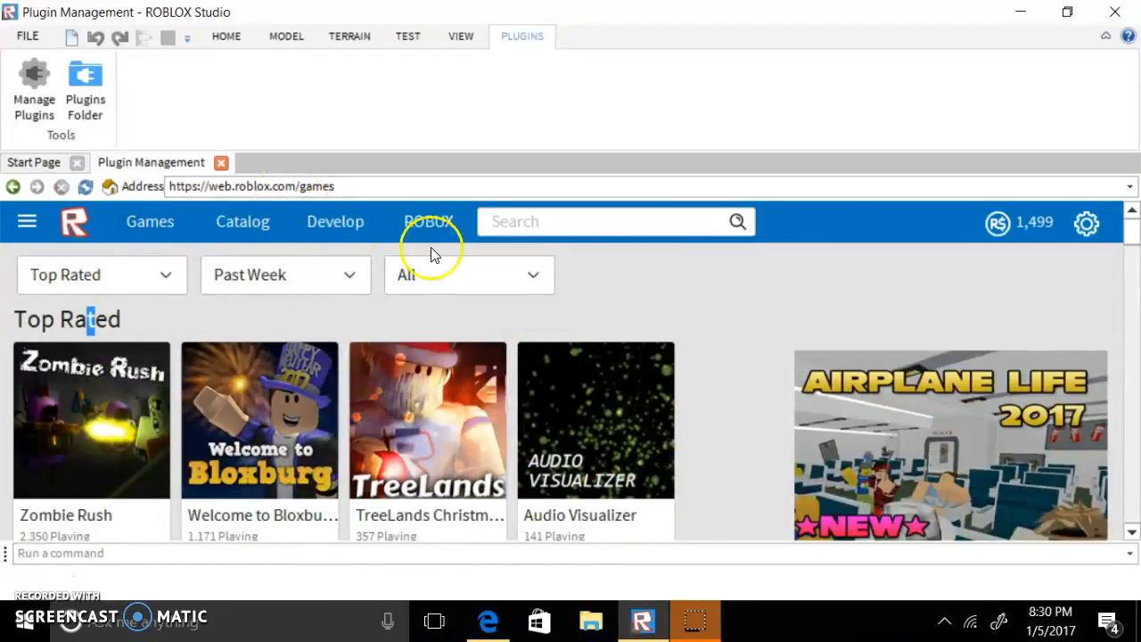
Reopen the Buy ROBUX page showing Starter Kit and Super Value packages with 1,499 Robux balance
{"action": "left_click", "coordinate": [428, 221]}
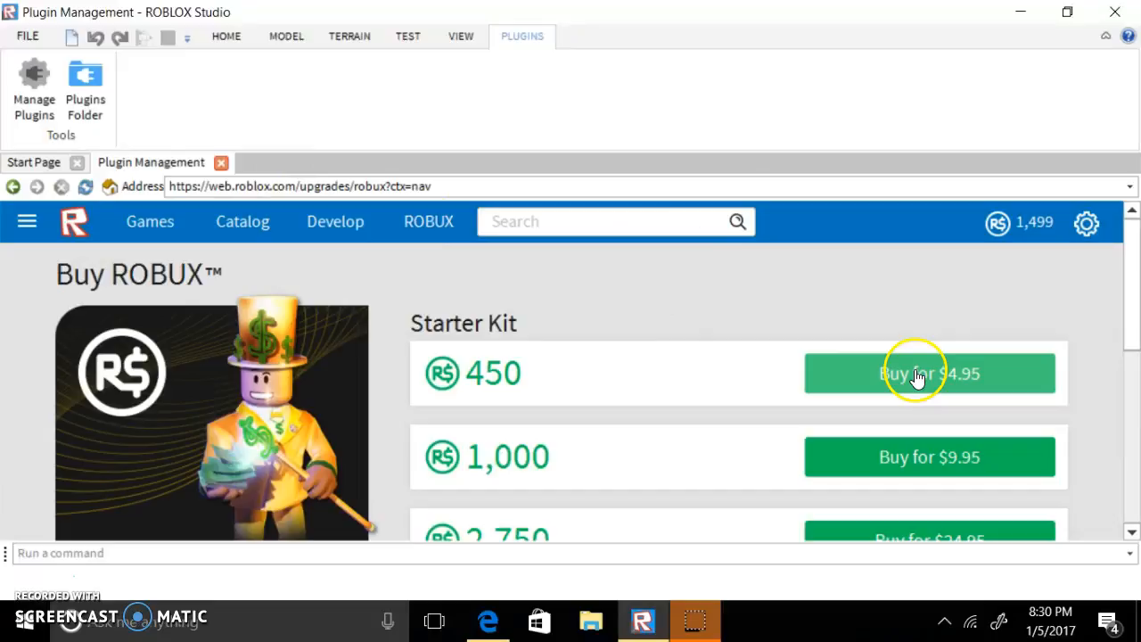
{"action": "scroll", "scroll_direction": "down", "scroll_amount": 3}
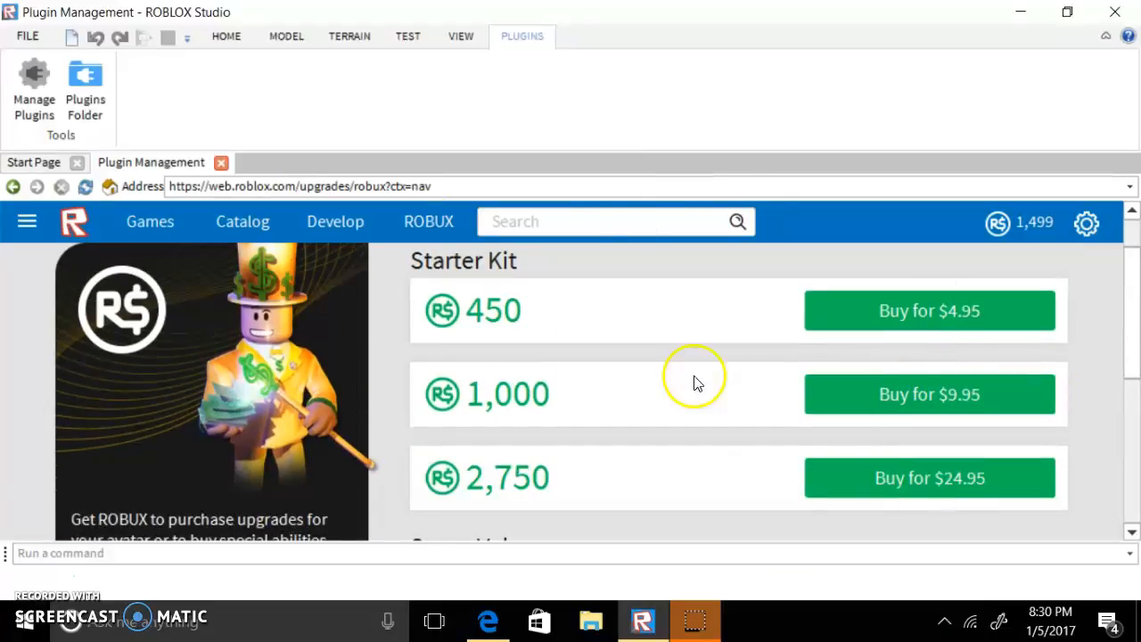
{"action": "mouse_move", "coordinate": [949, 342]}
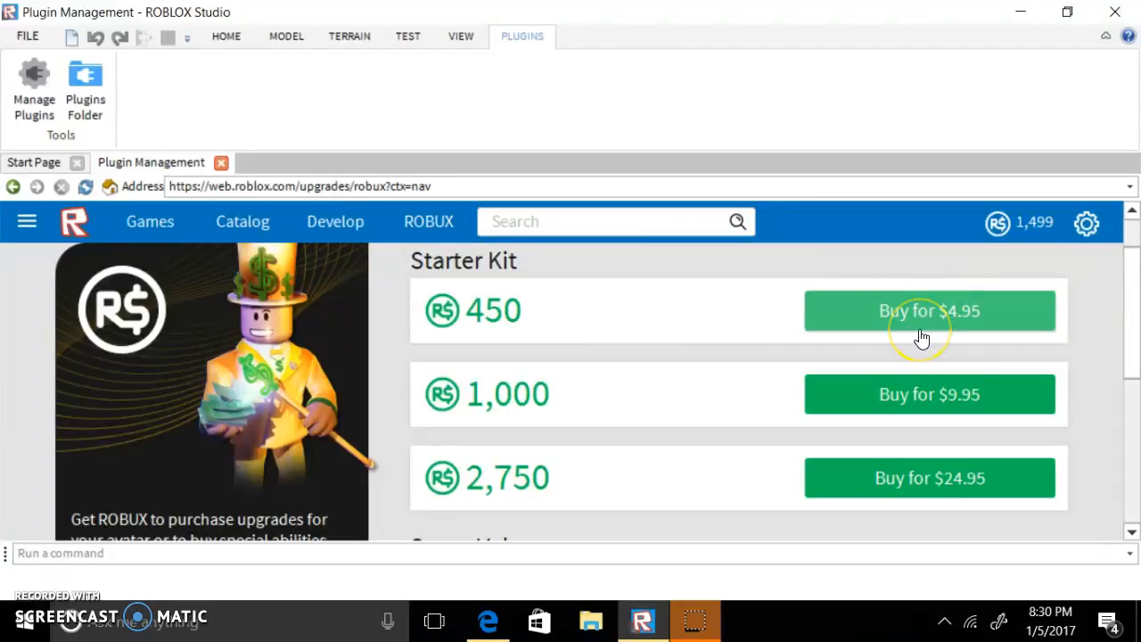
{"action": "mouse_move", "coordinate": [913, 324]}
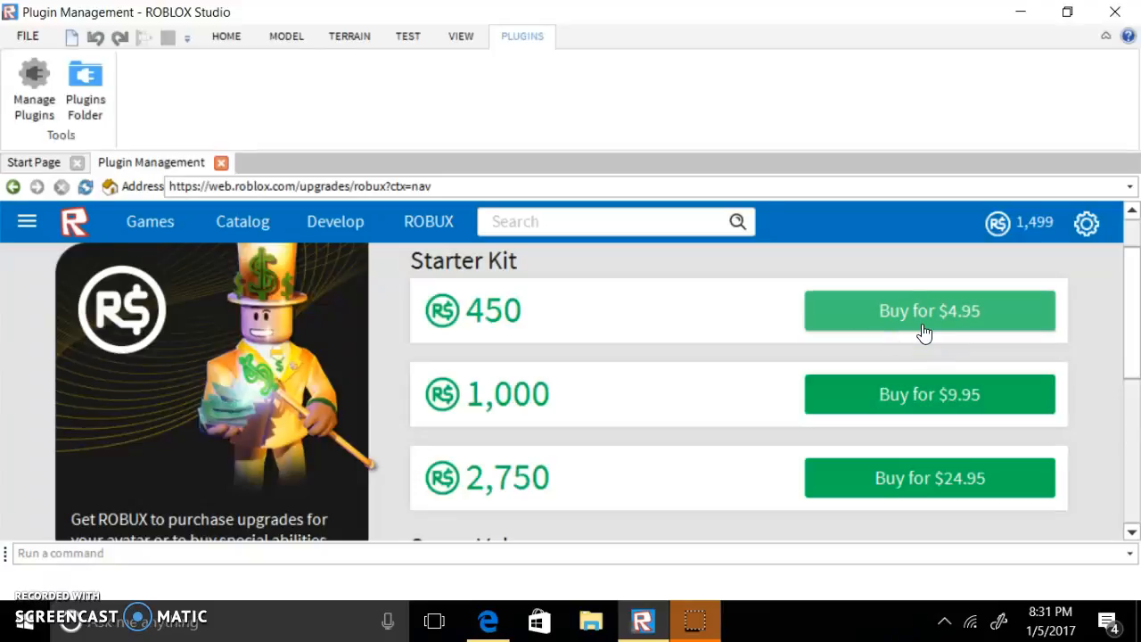
{"action": "mouse_move", "coordinate": [642, 621]}
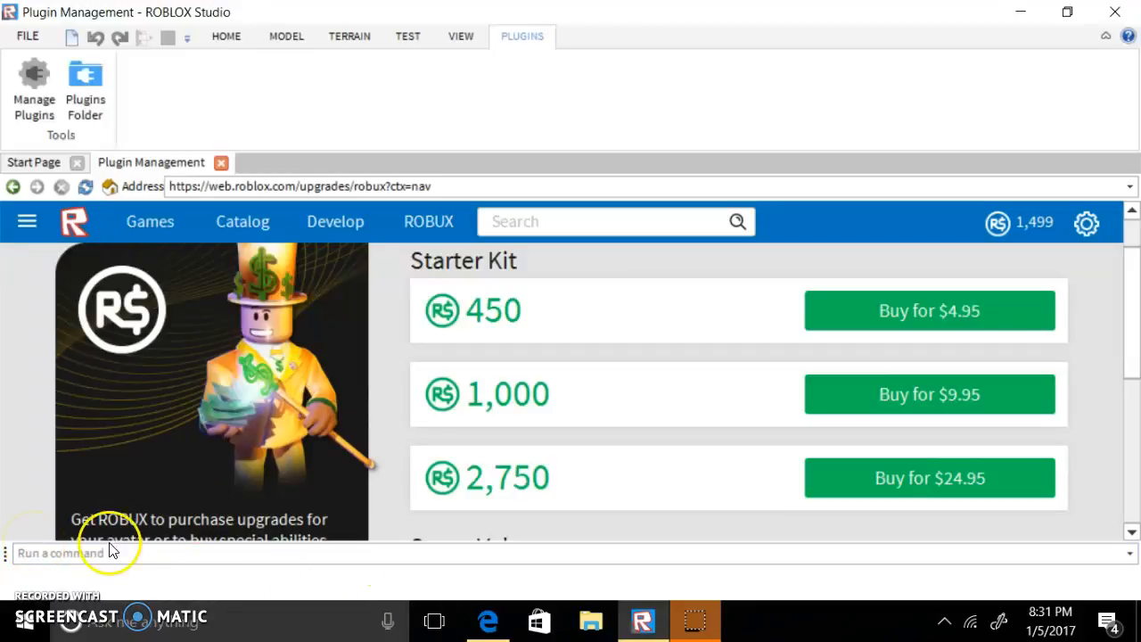
{"action": "scroll", "scroll_direction": "down", "scroll_amount": 3}
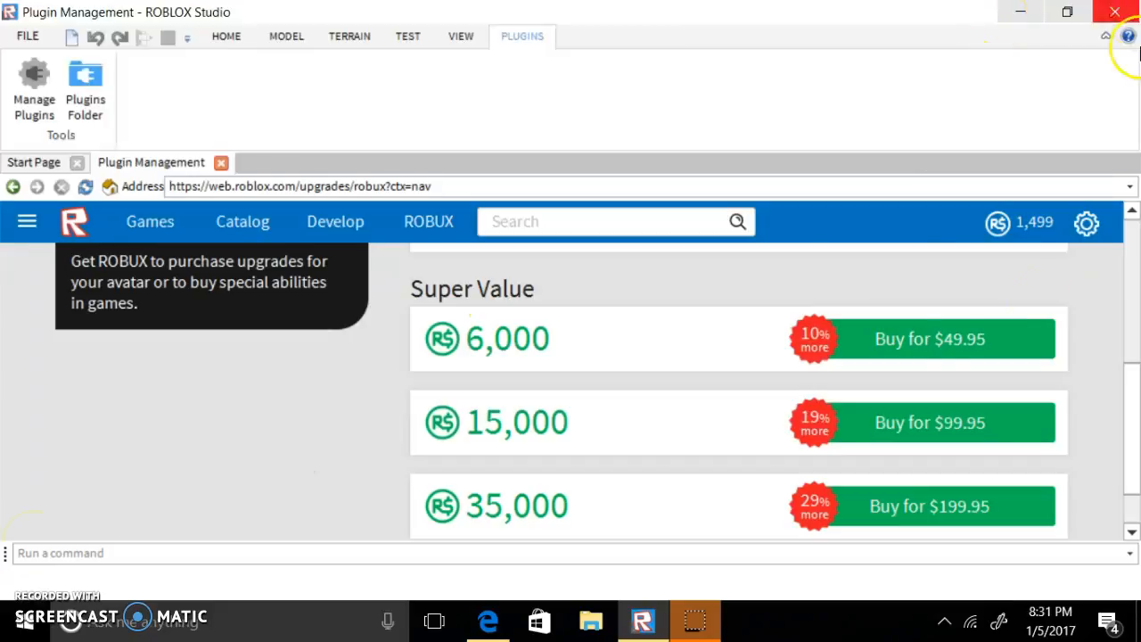
{"action": "scroll", "scroll_direction": "up", "scroll_amount": 3}
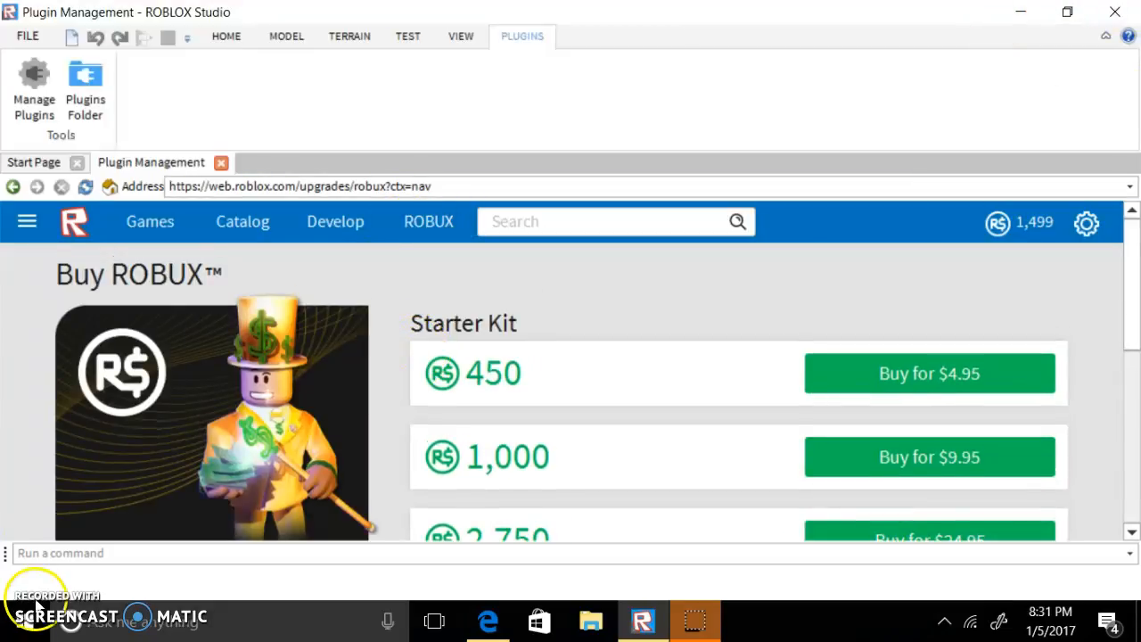